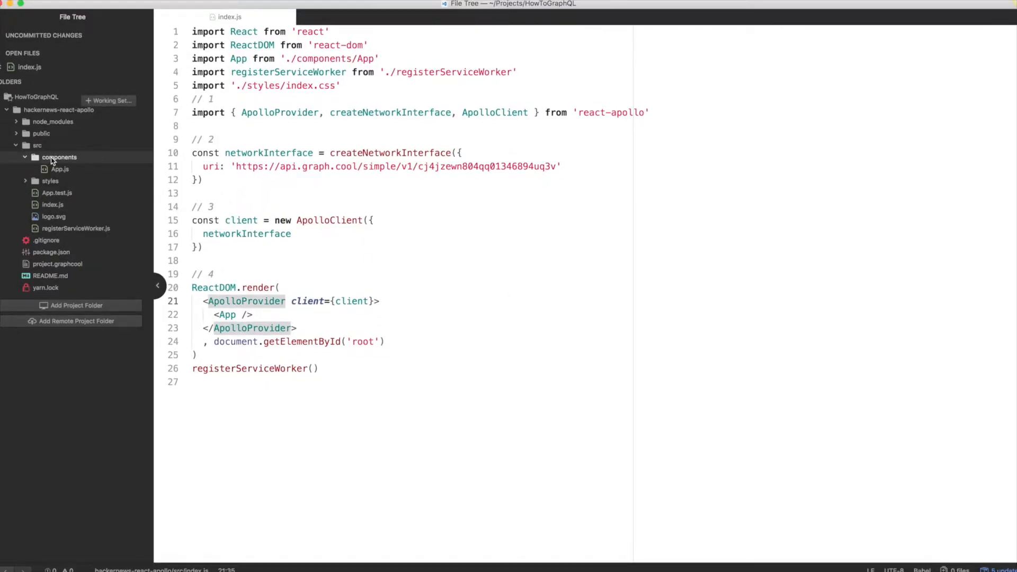
mouse_move(203, 201)
type("Link.")
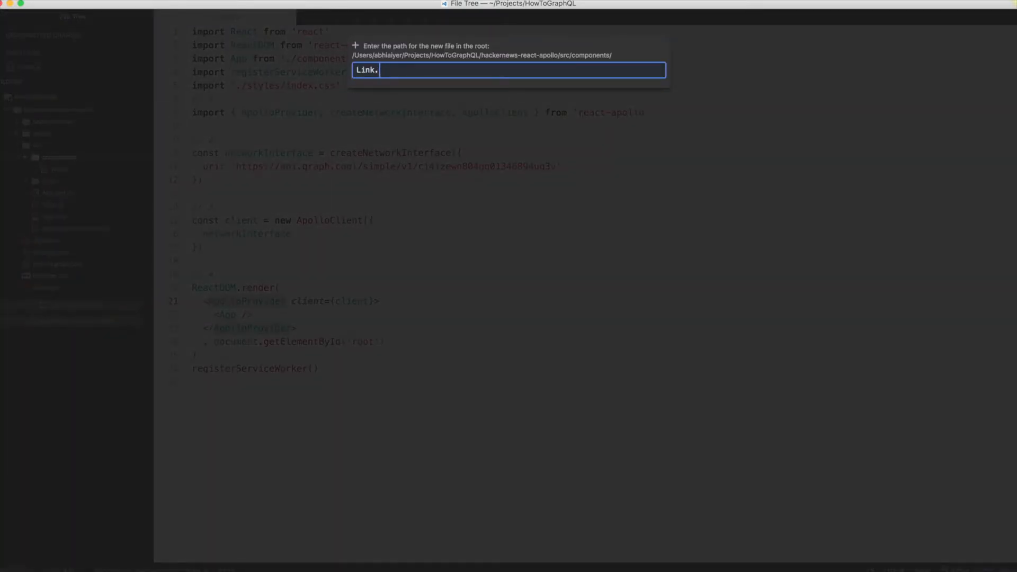
Step: Create Link.js in components with a default-exported Link class showing description and url
key("Return")
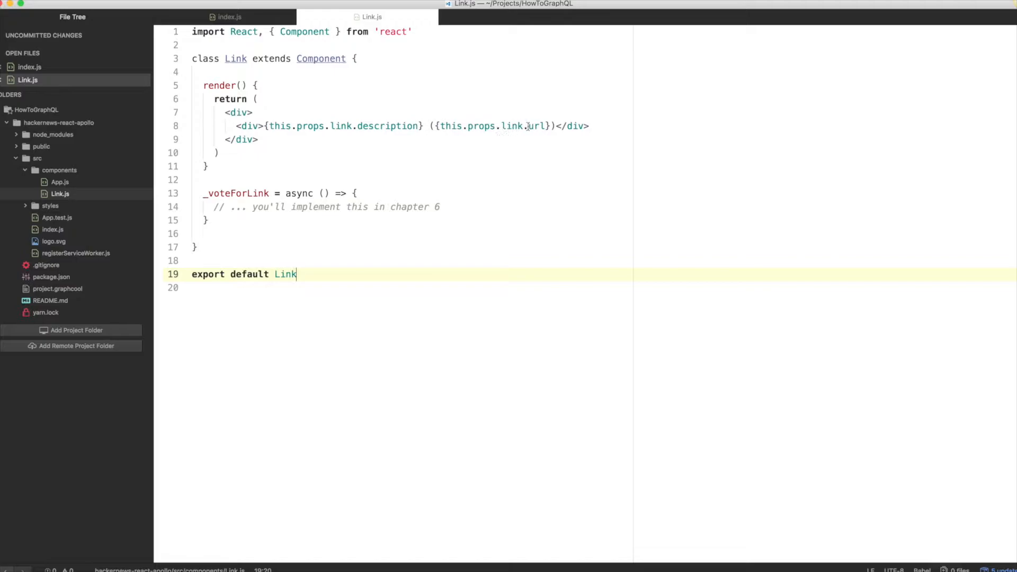
mouse_move(382, 131)
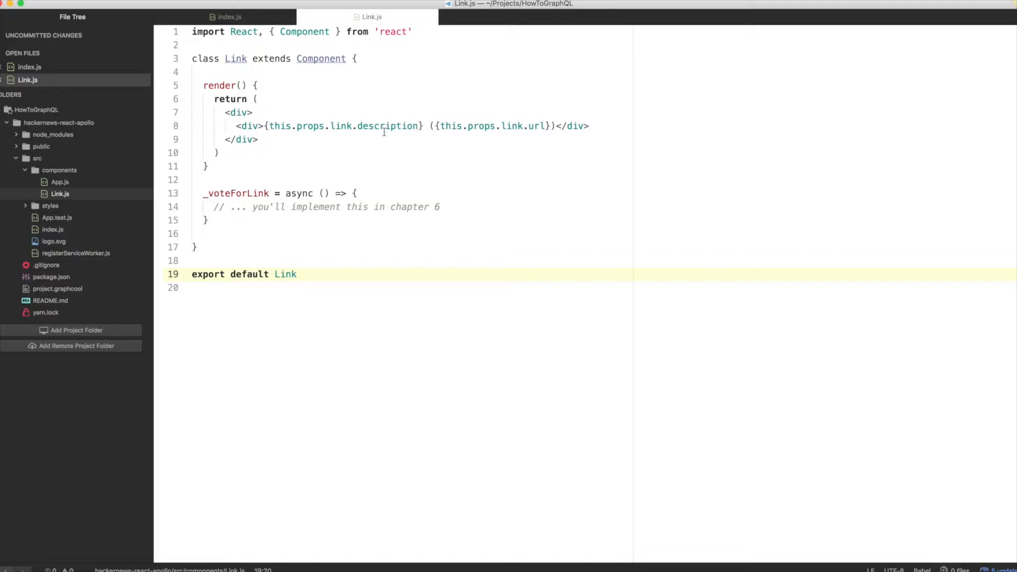
left_click(297, 274)
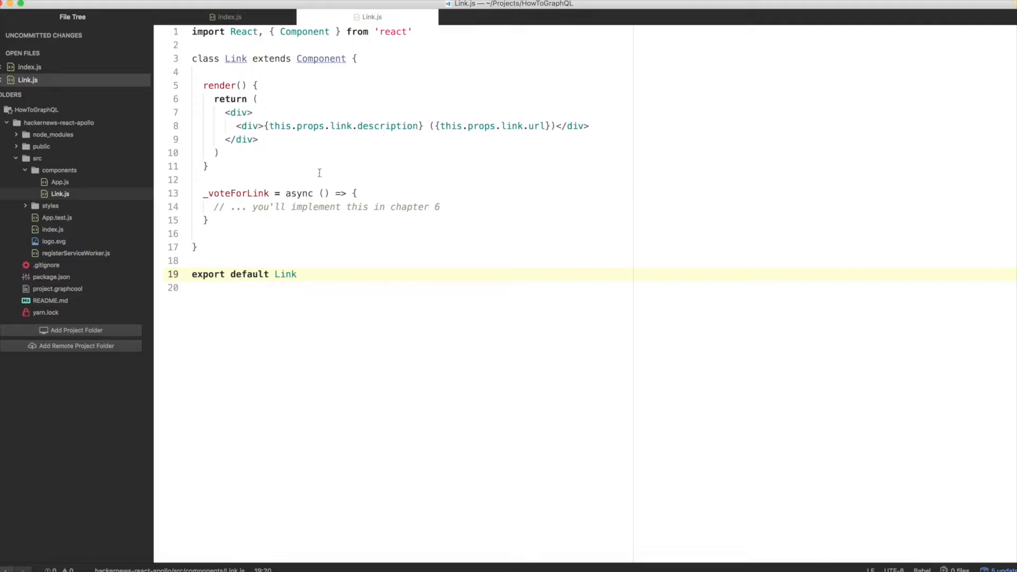
Step: Create a new file named LinkList.js in the components folder
right_click(58, 170)
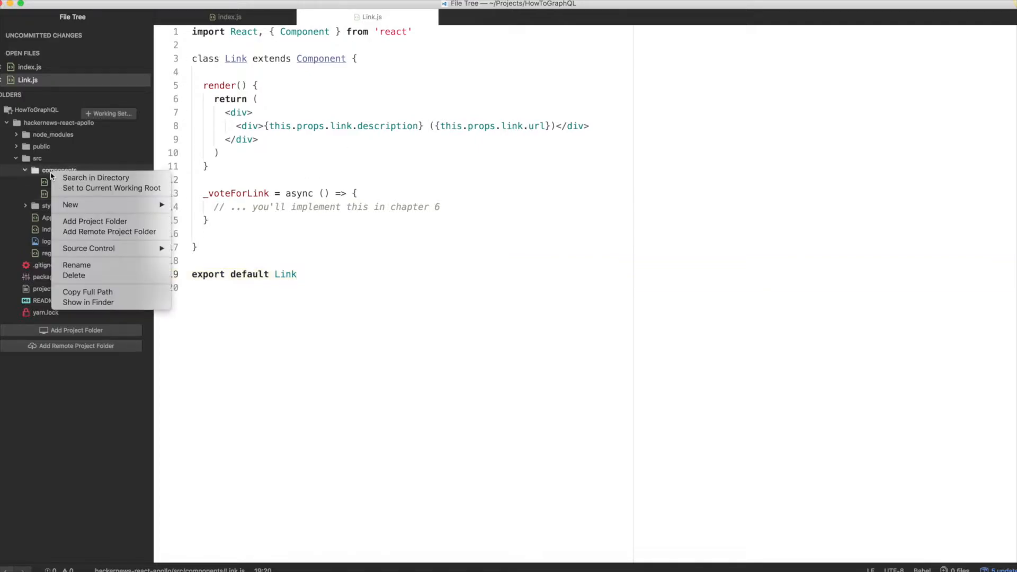
mouse_move(69, 205)
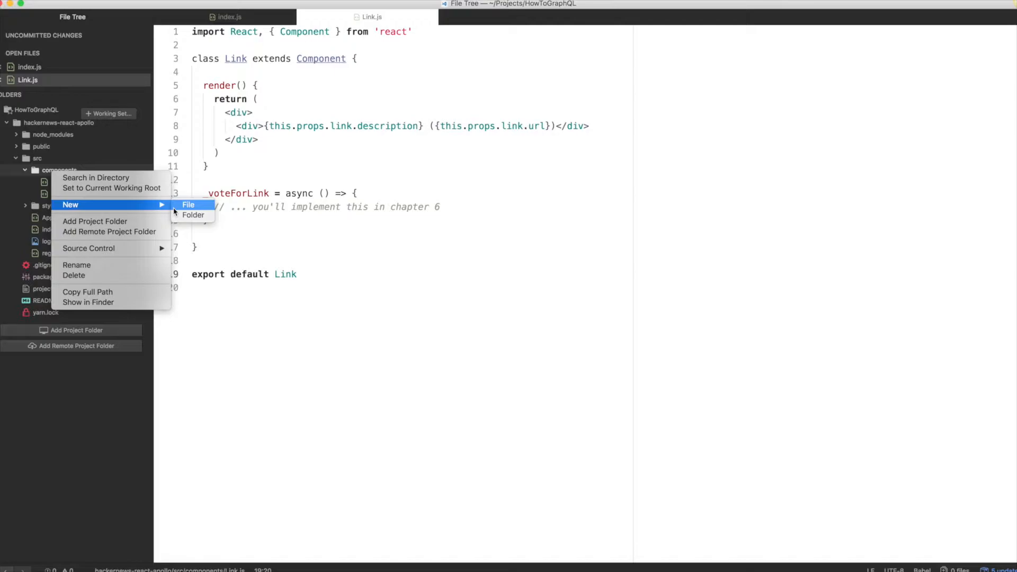
left_click(188, 204)
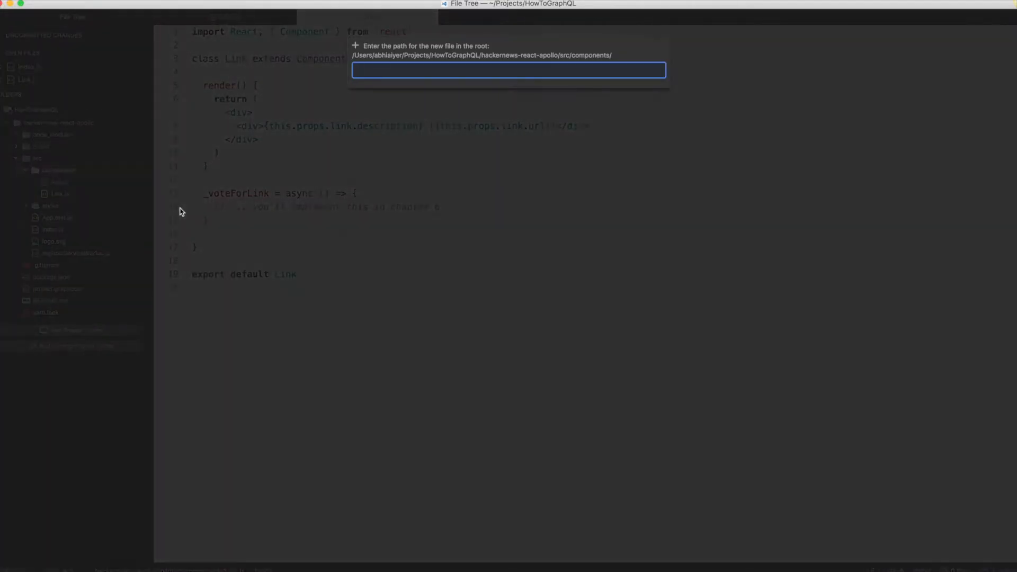
type("LinkList.j")
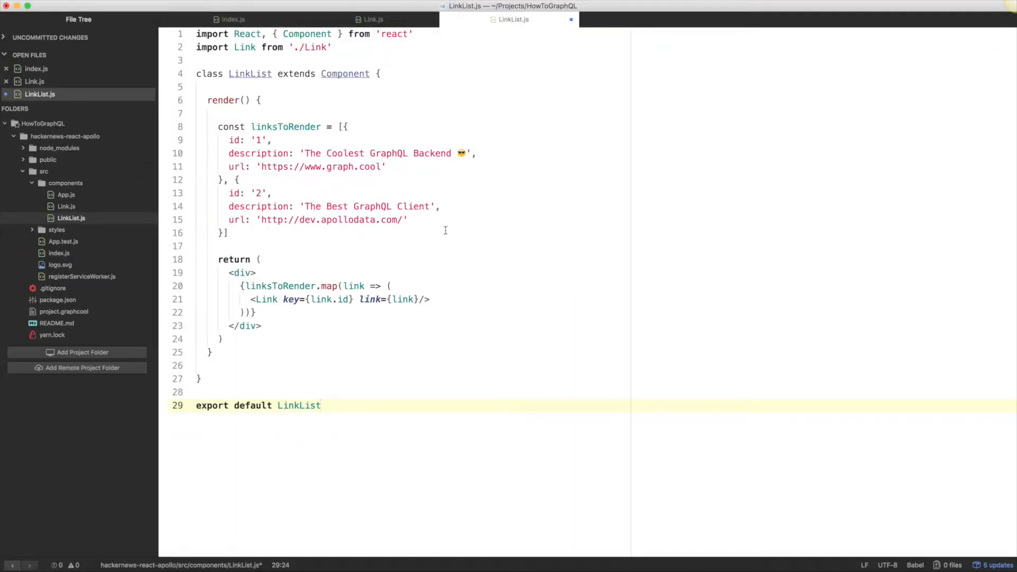
Step: Fill LinkList.js with a LinkList class rendering two hardcoded links via Link, and save
left_click(321, 405)
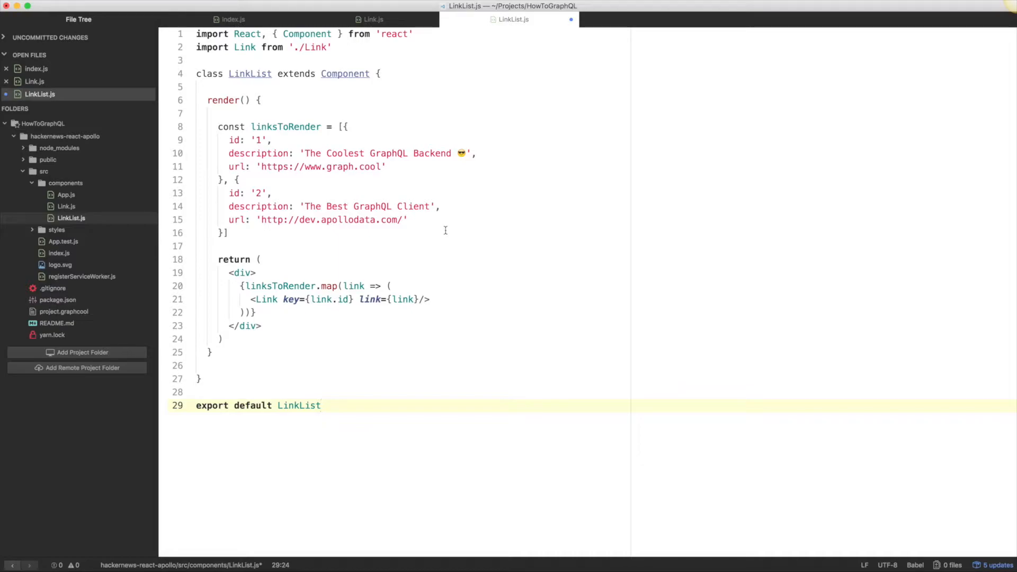
left_click(320, 405)
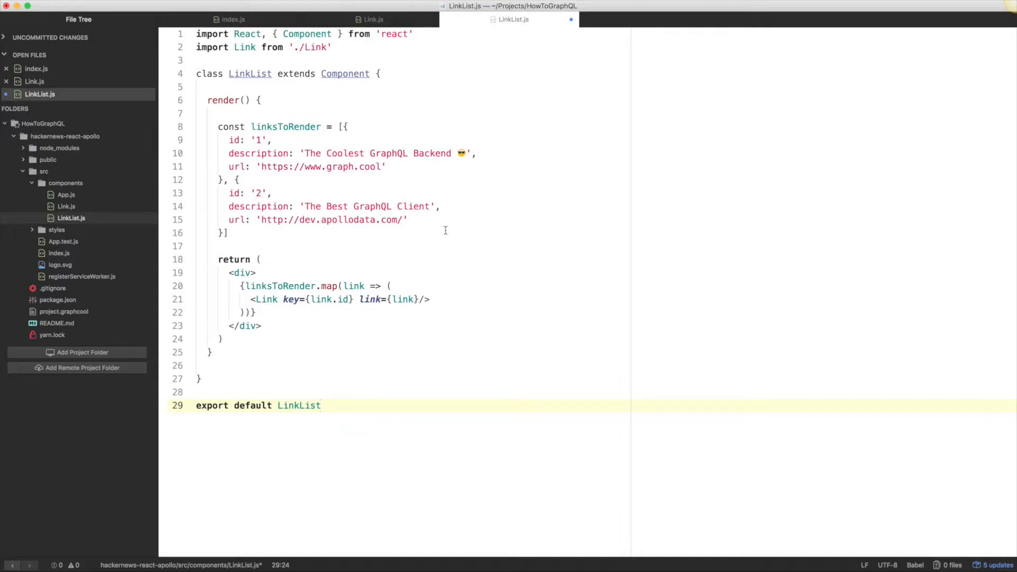
left_click(321, 405)
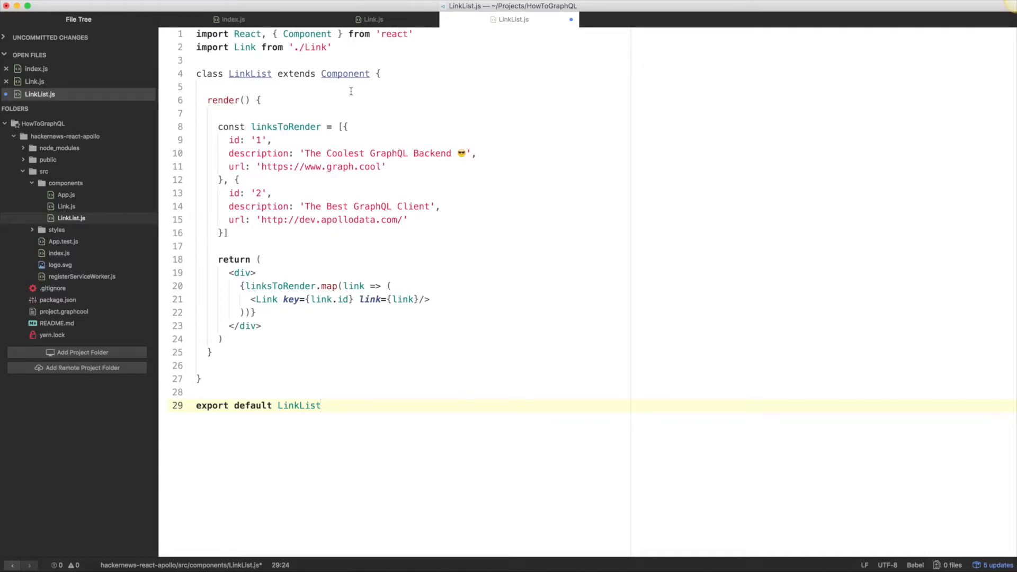
left_click(362, 139)
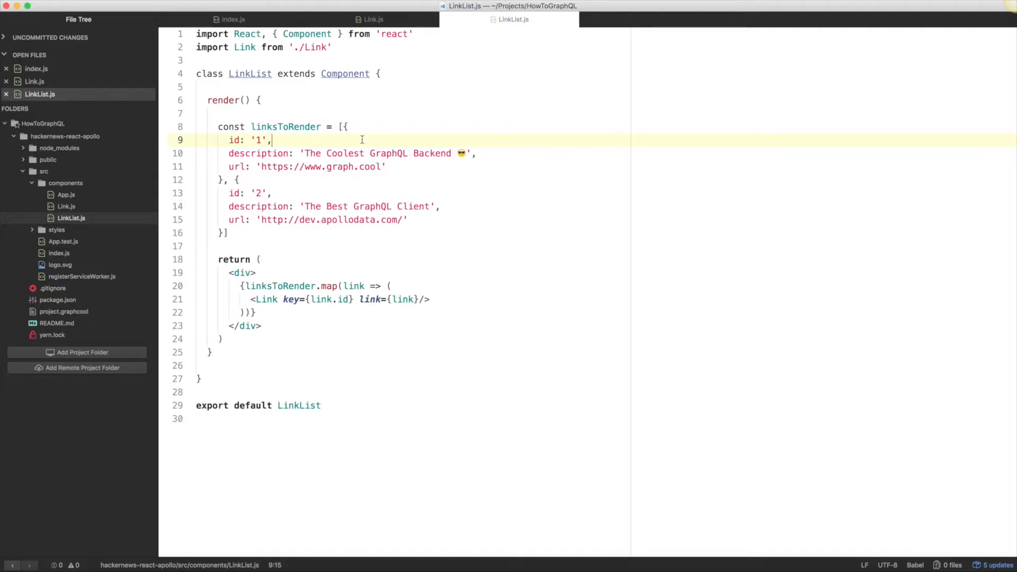
mouse_move(233, 182)
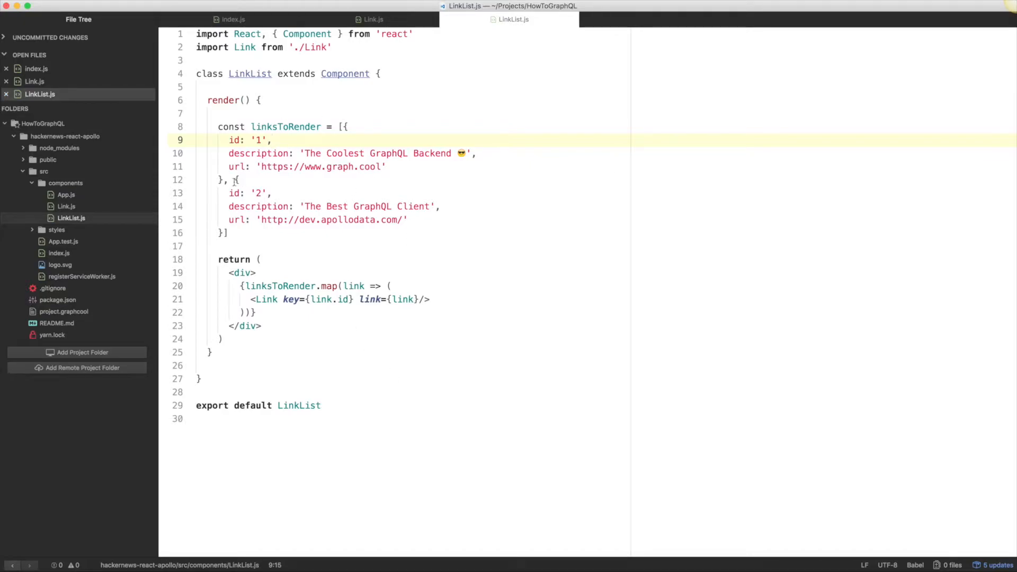
left_click(66, 207)
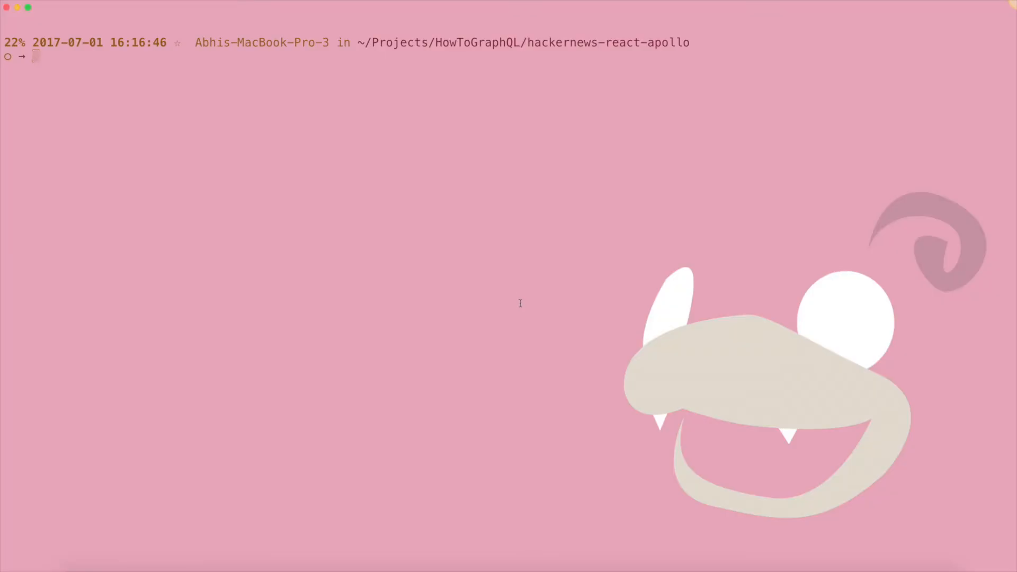
Step: Run yarn start to launch the React app at localhost:3000
type("yarn start")
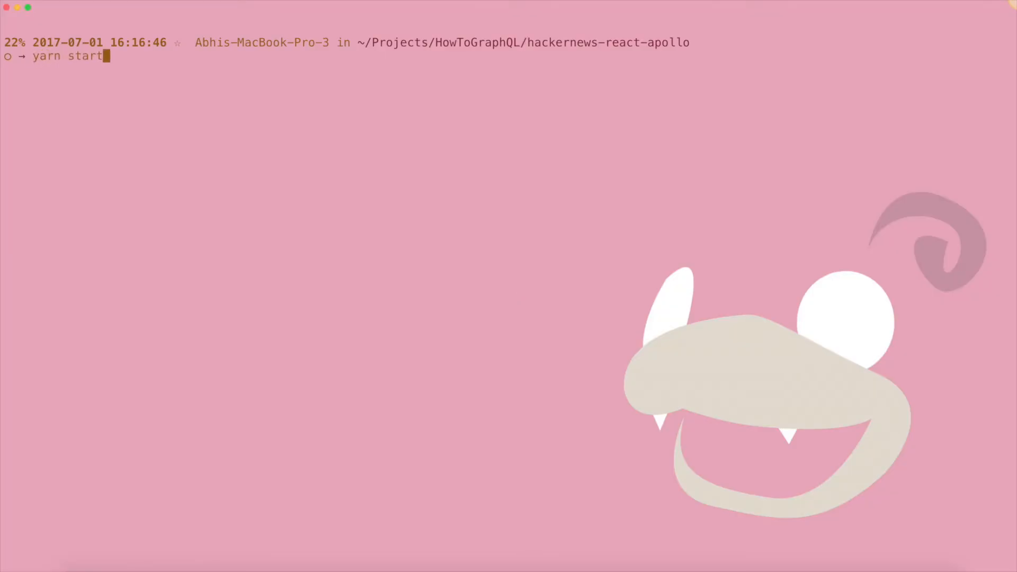
key("Return")
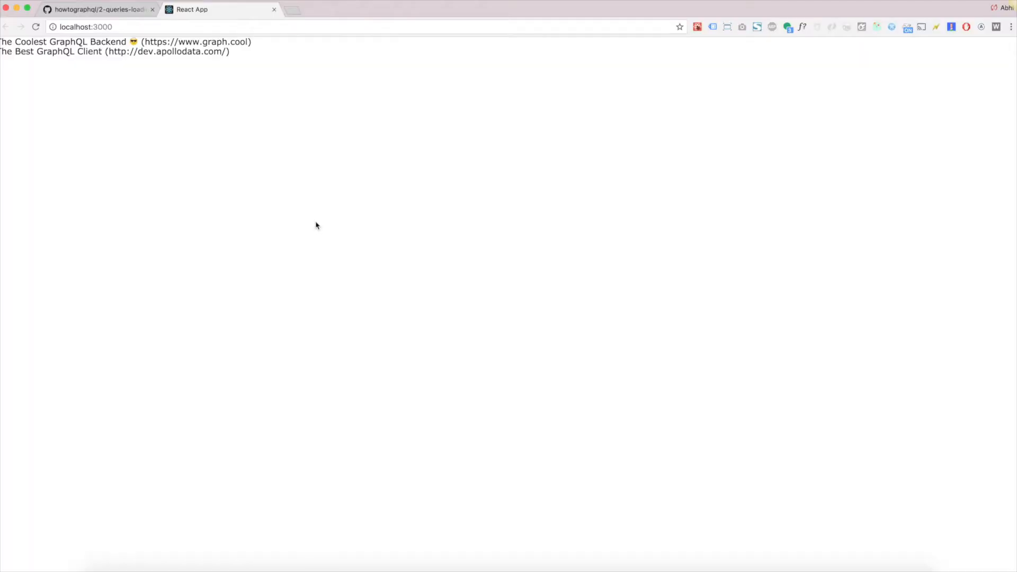
mouse_move(318, 211)
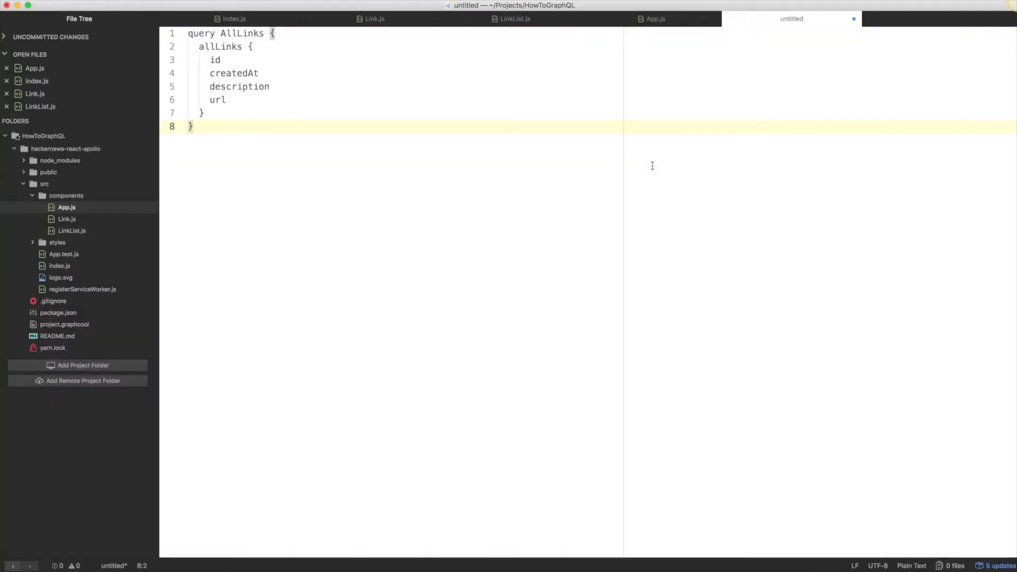
mouse_move(619, 219)
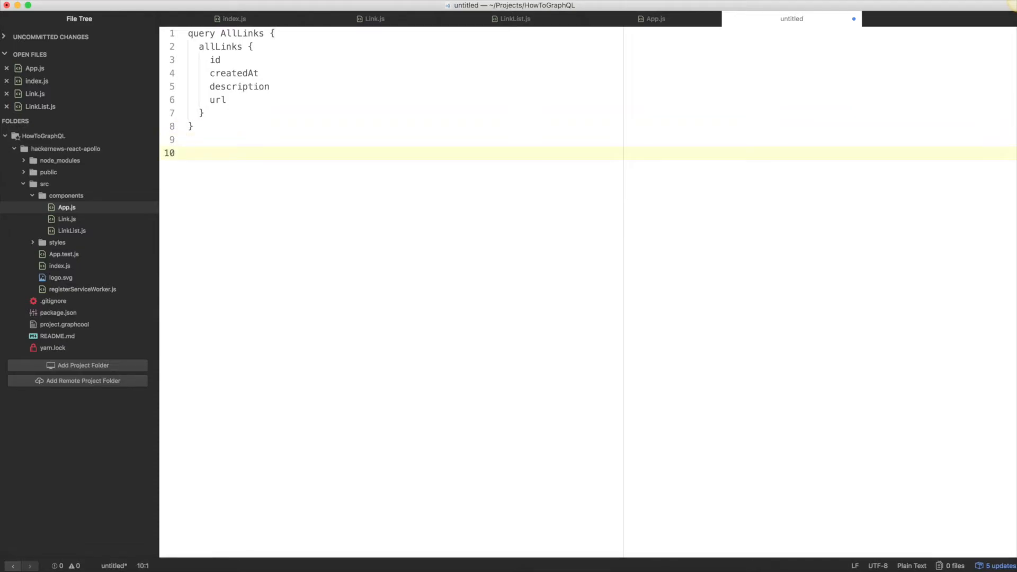
Step: Add blank lines after the AllLinks query's closing brace in the untitled file
left_click(191, 152)
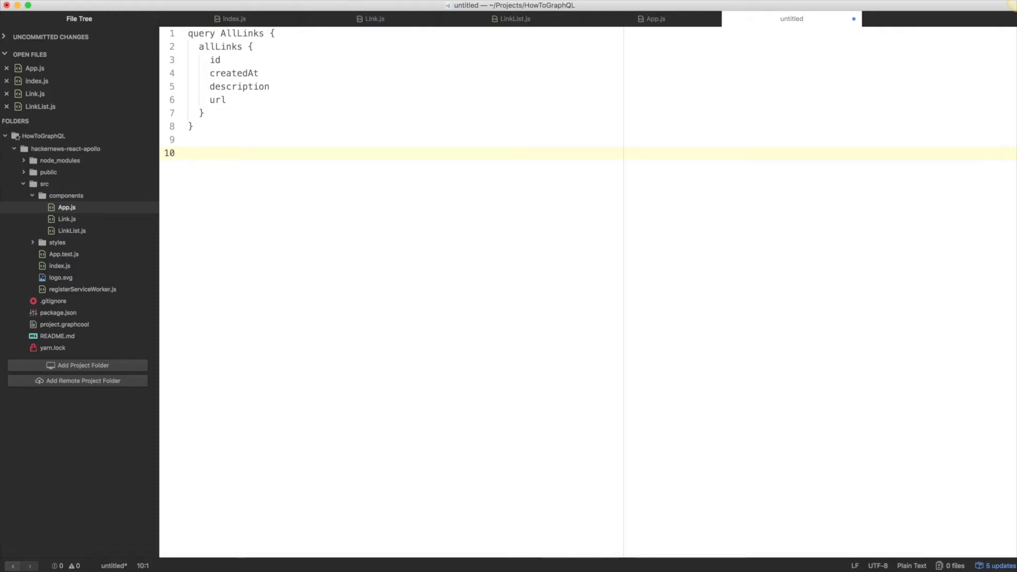
left_click(188, 153)
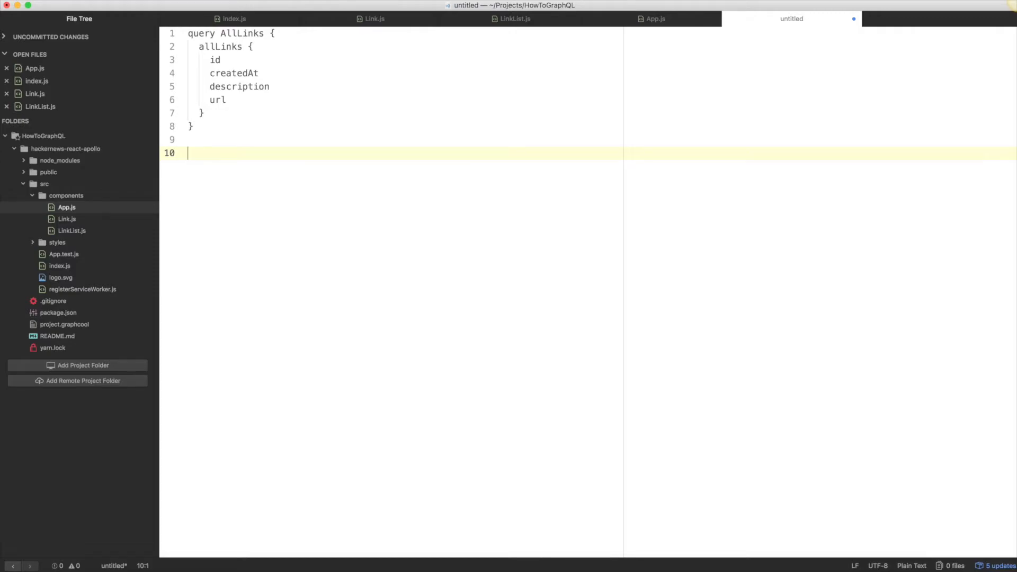
mouse_move(583, 390)
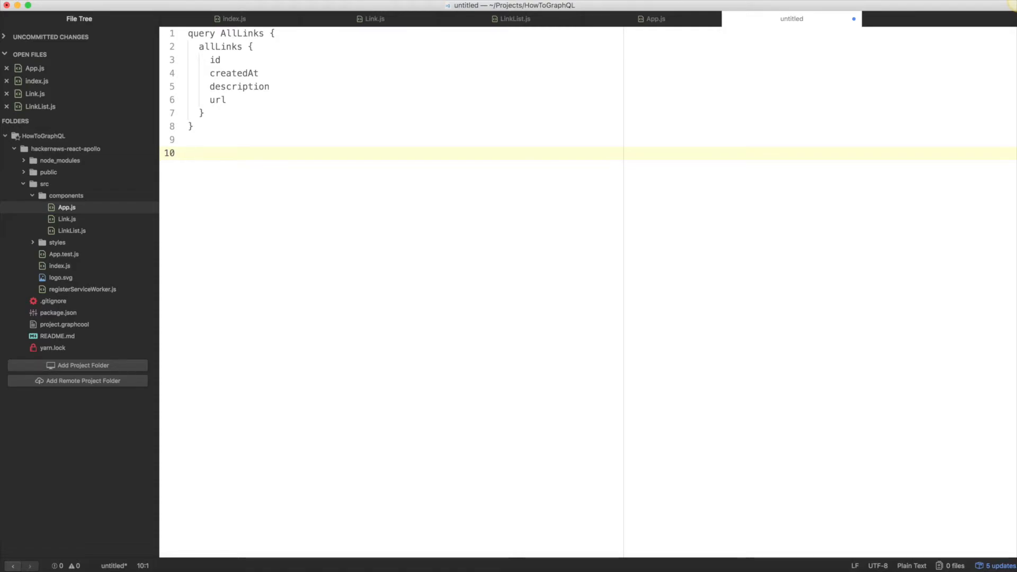
mouse_move(583, 389)
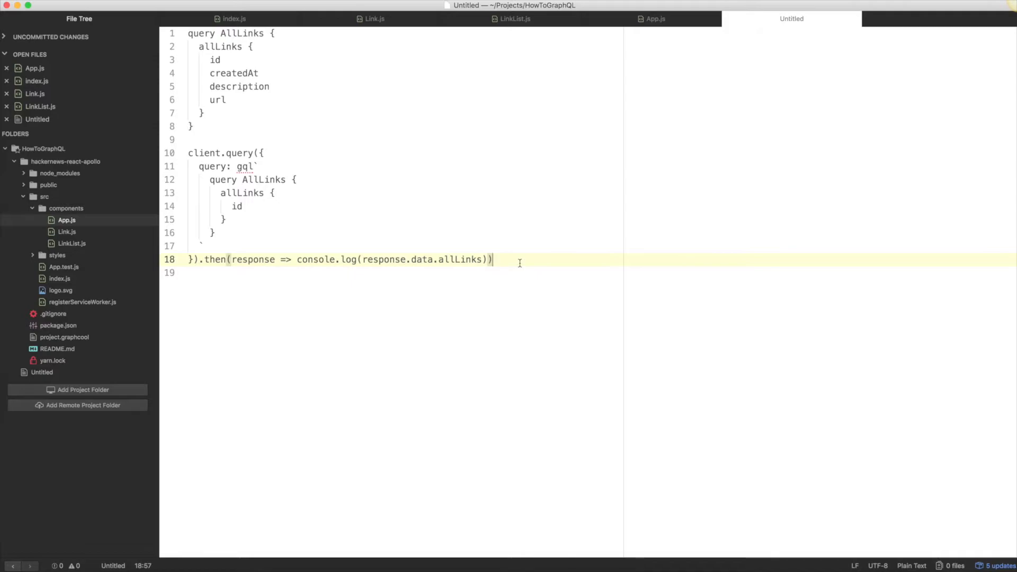
mouse_move(493, 260)
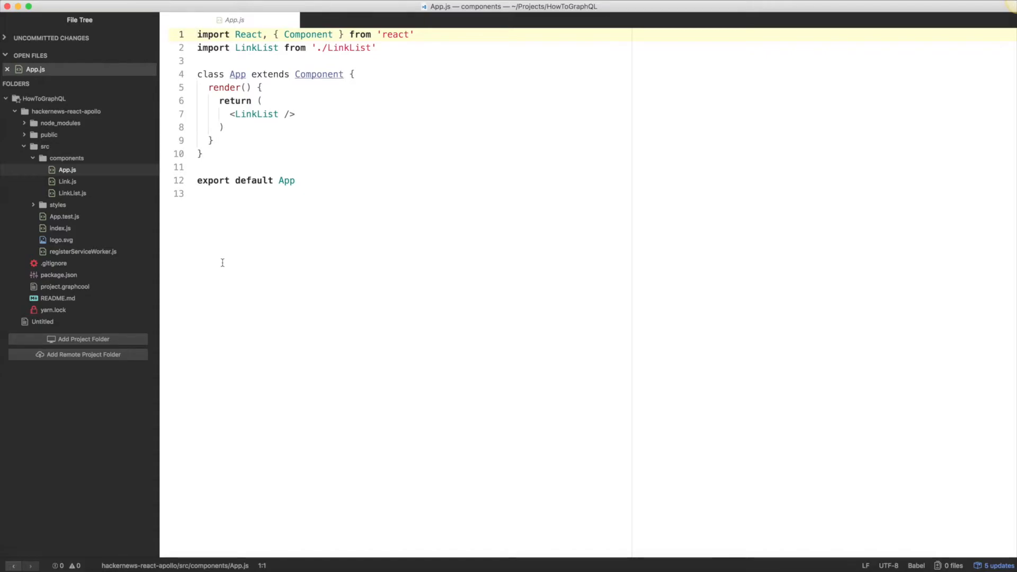
Step: Open App.js from the src/components folder in the file tree
left_click(198, 35)
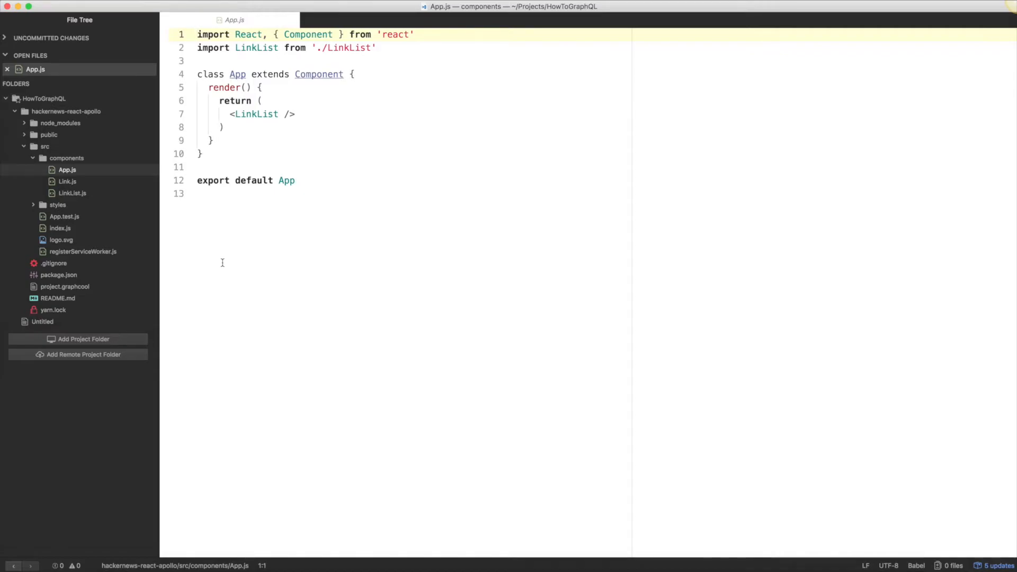
left_click(72, 193)
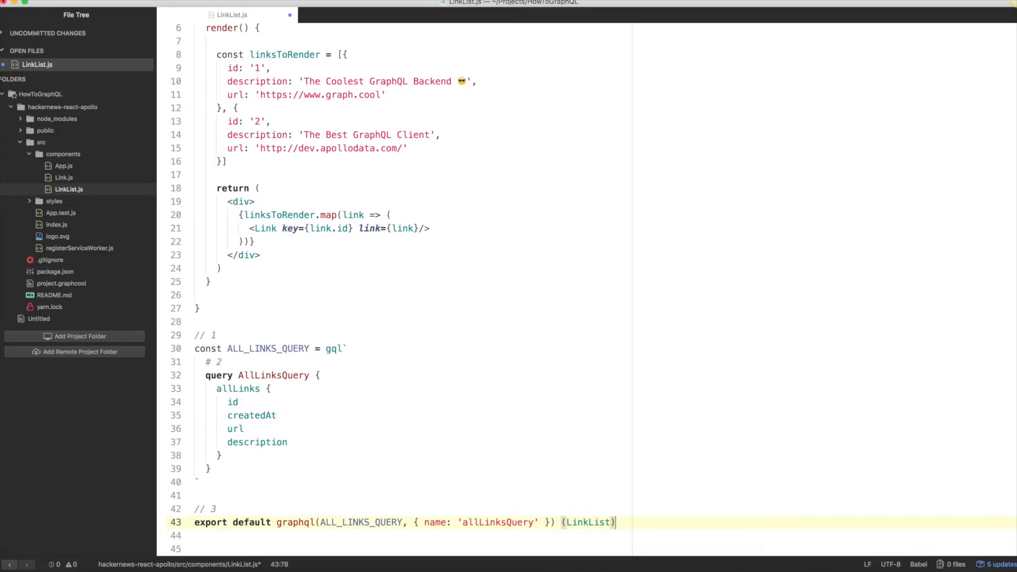
mouse_move(384, 411)
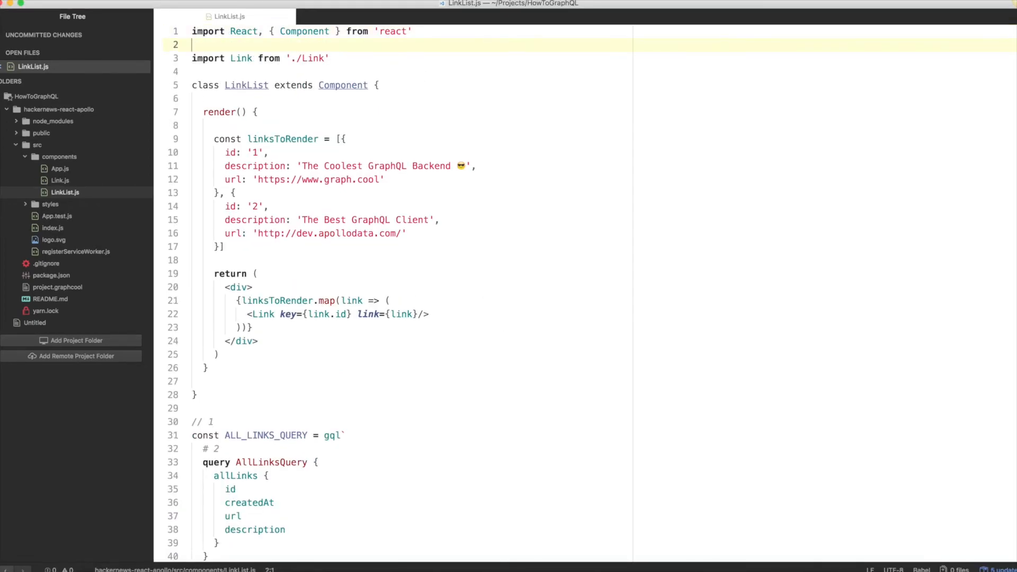
Step: Add import { graphql, gql } from 'react-apollo' on line 2 of LinkList.js
type("import { graphql, gql } from 'react-apollo'")
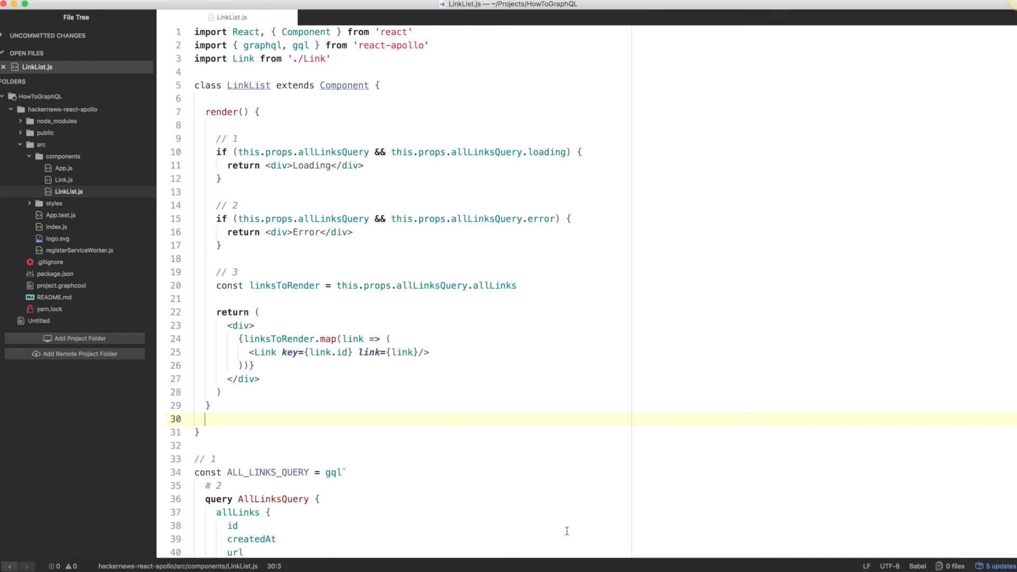
mouse_move(342, 360)
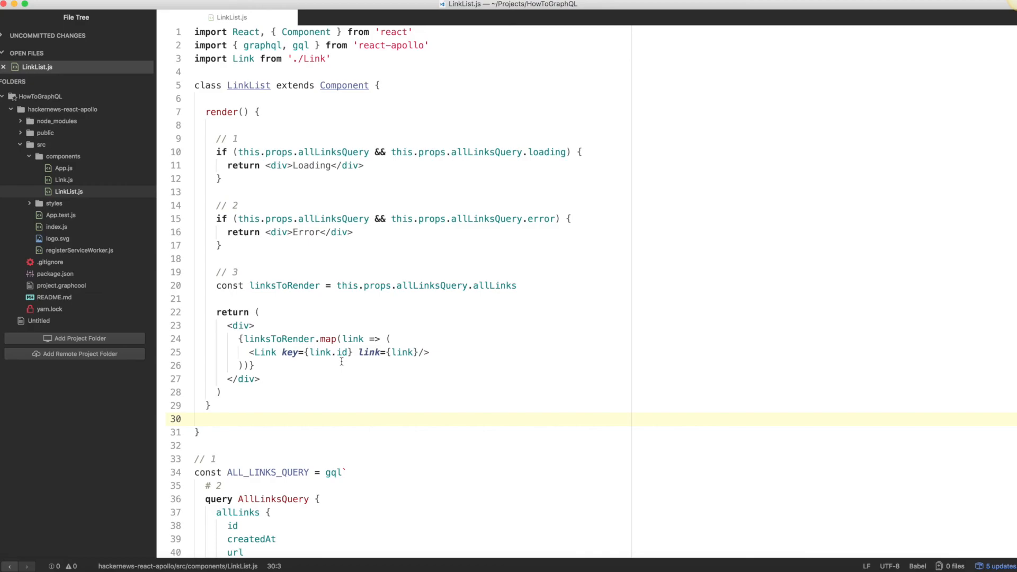
mouse_move(327, 344)
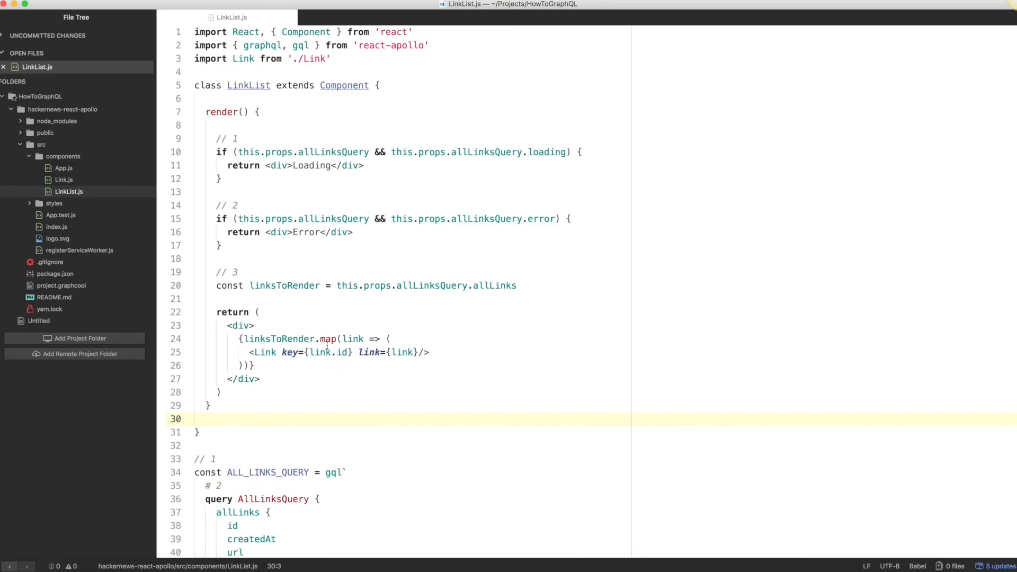
mouse_move(341, 361)
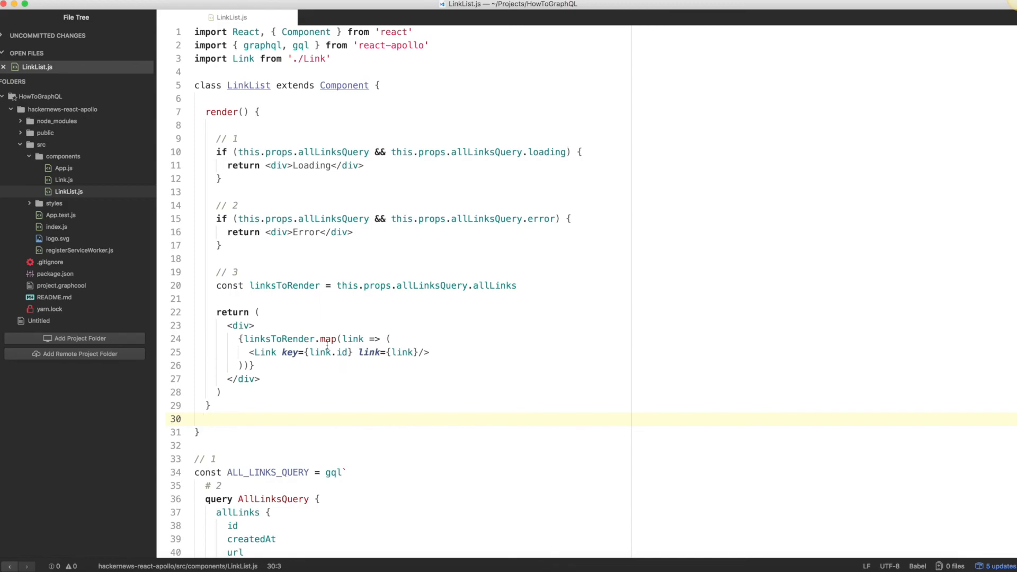
mouse_move(341, 361)
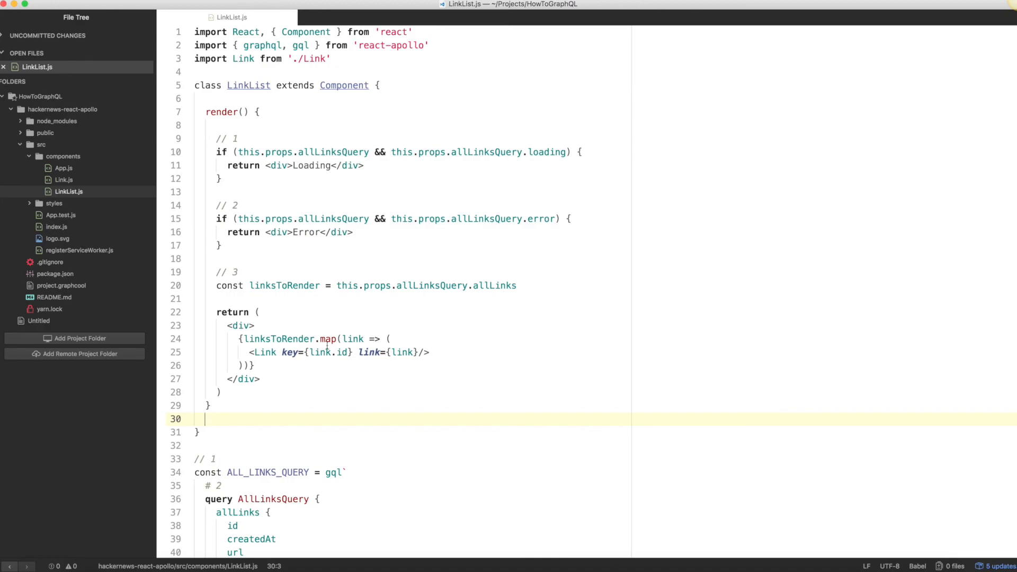
mouse_move(342, 361)
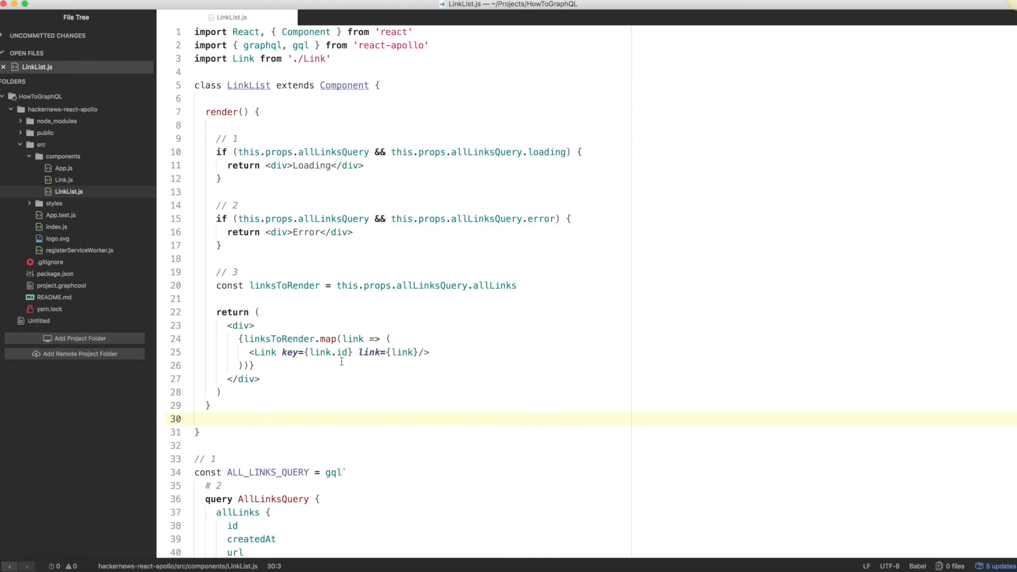
mouse_move(299, 329)
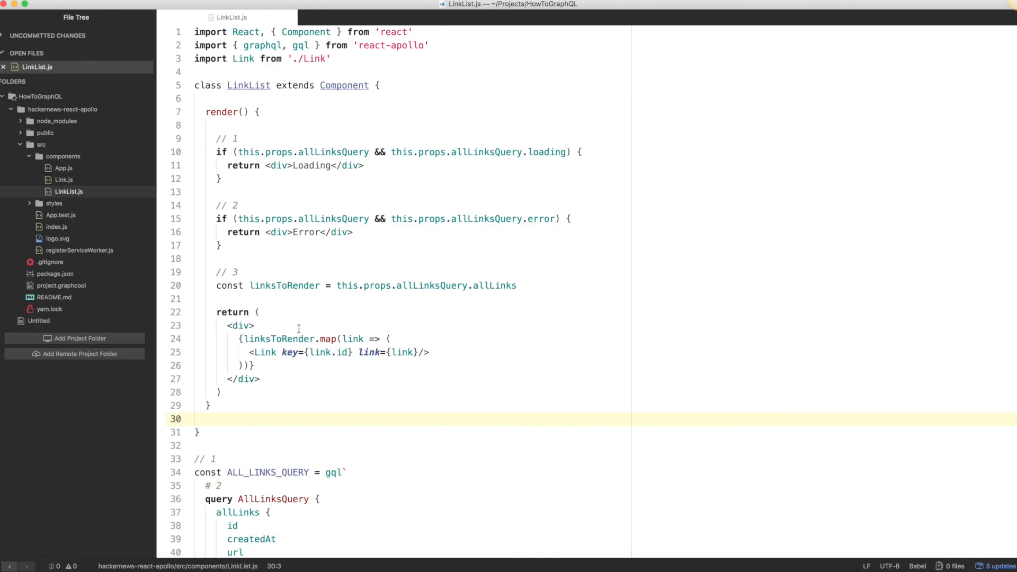
mouse_move(342, 361)
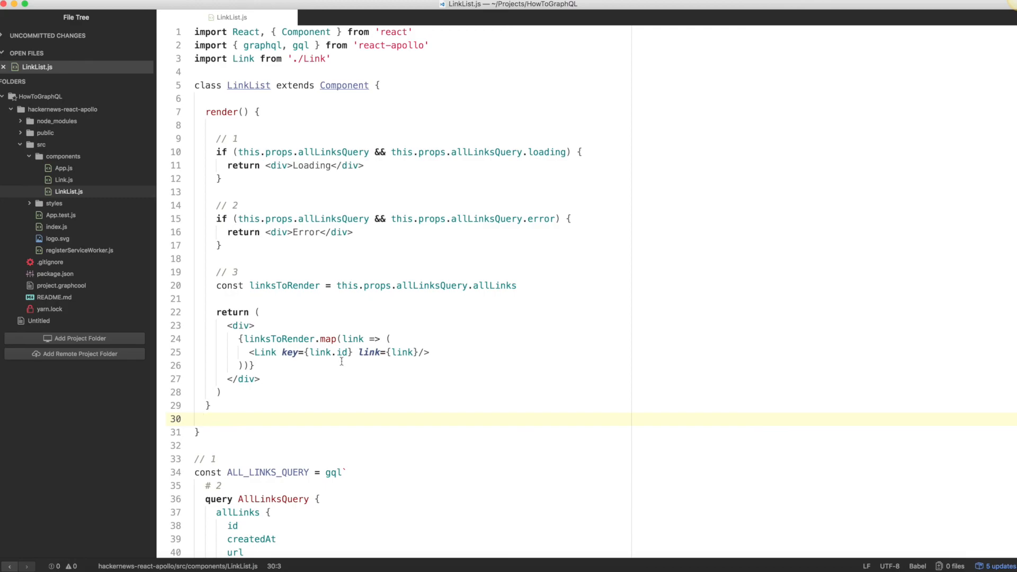